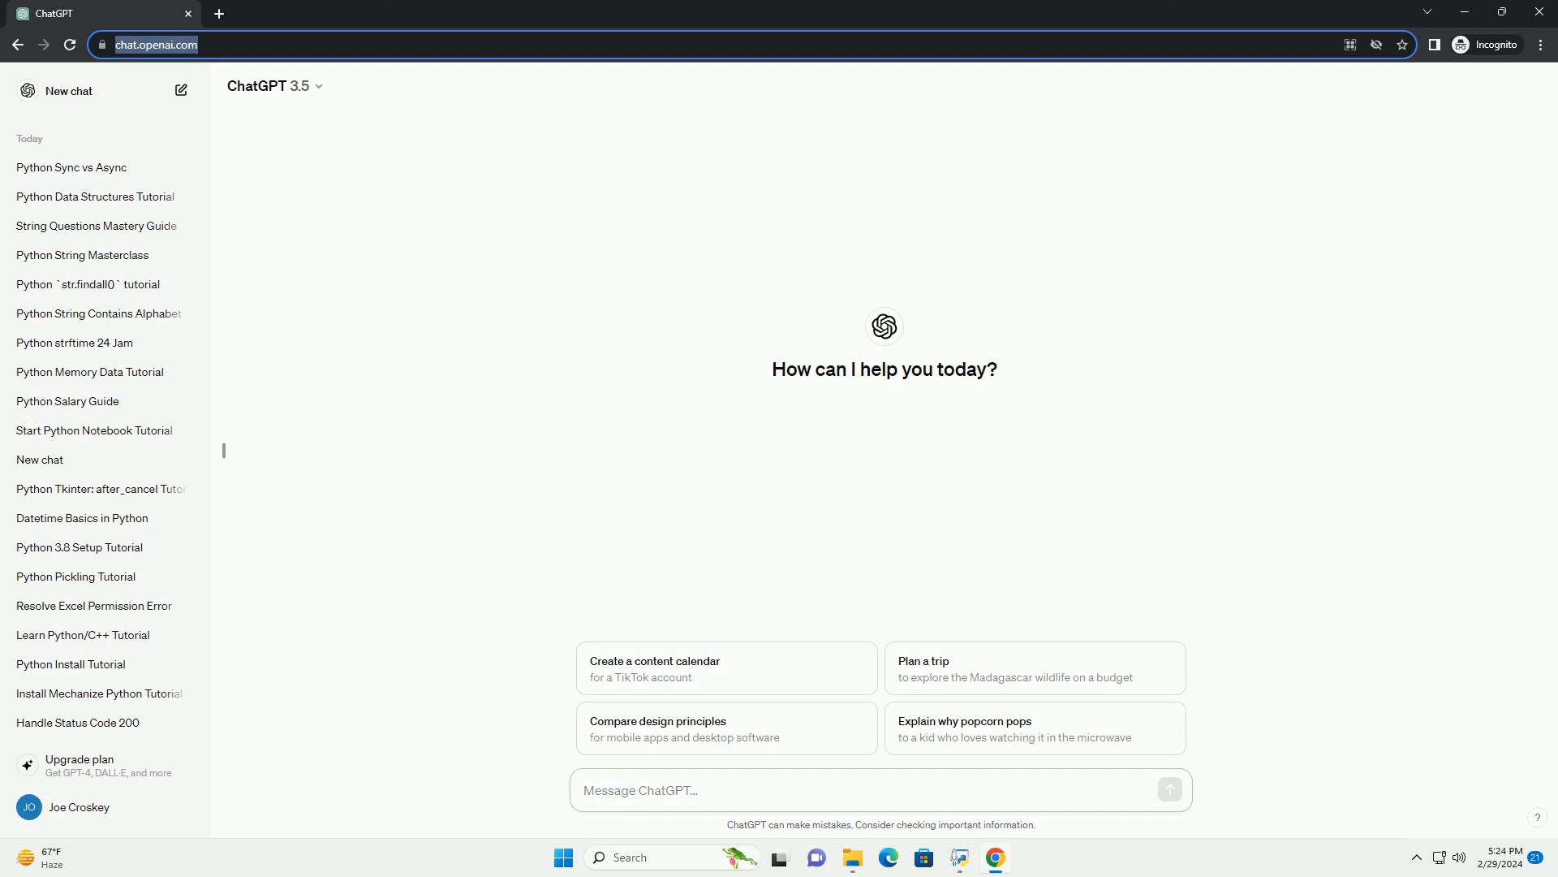
# - Send the prompt and follow the generated even_odd_test.py tutorial with its step-by-step explanations
pyautogui.press('Enter')
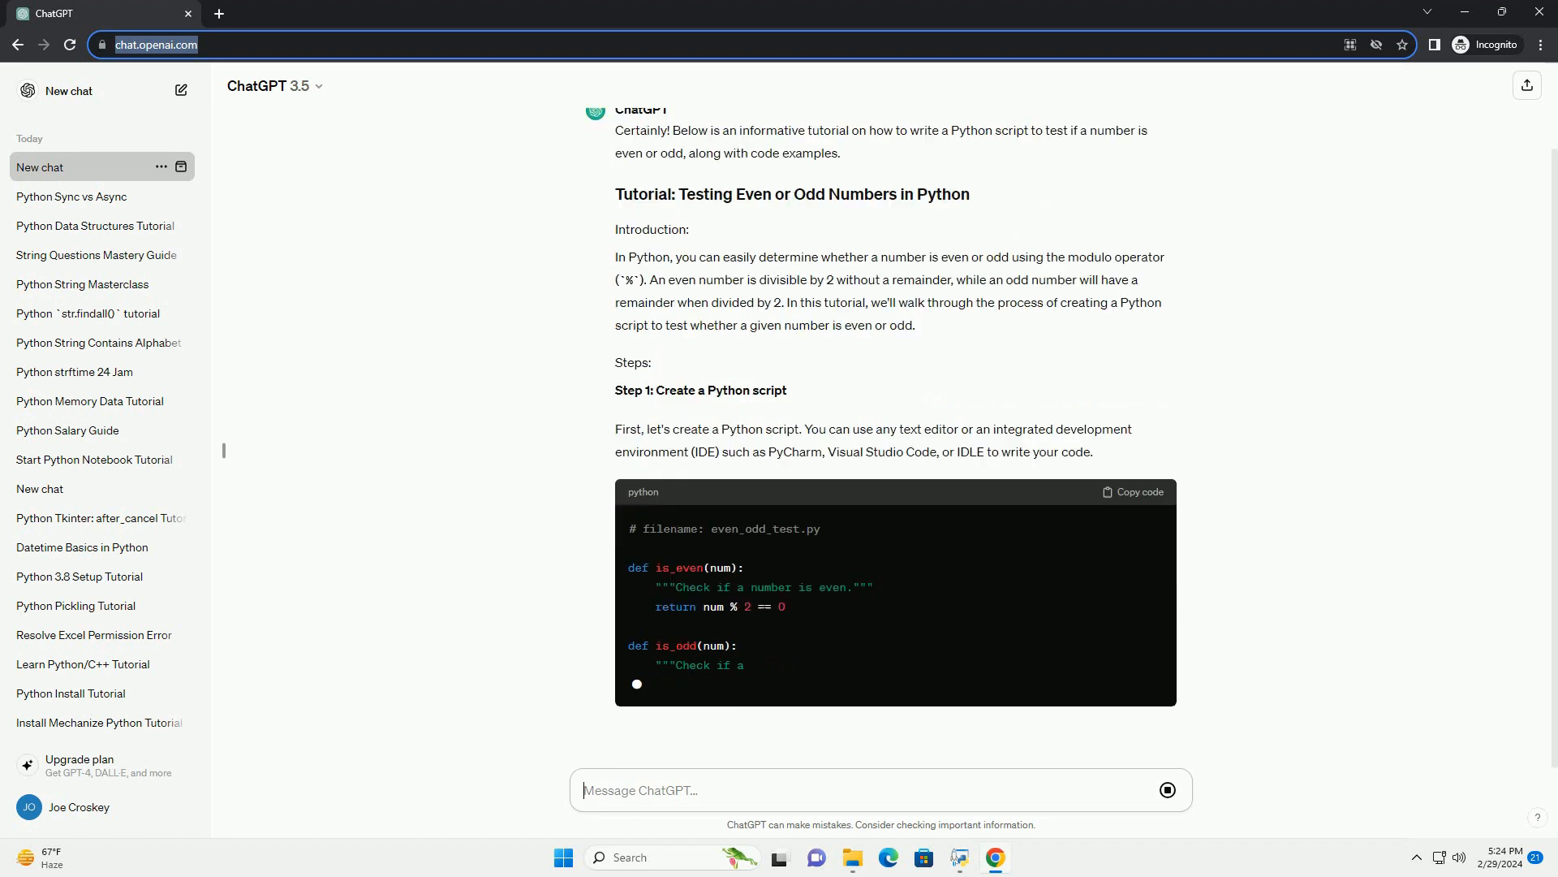
pyautogui.scroll(-3)
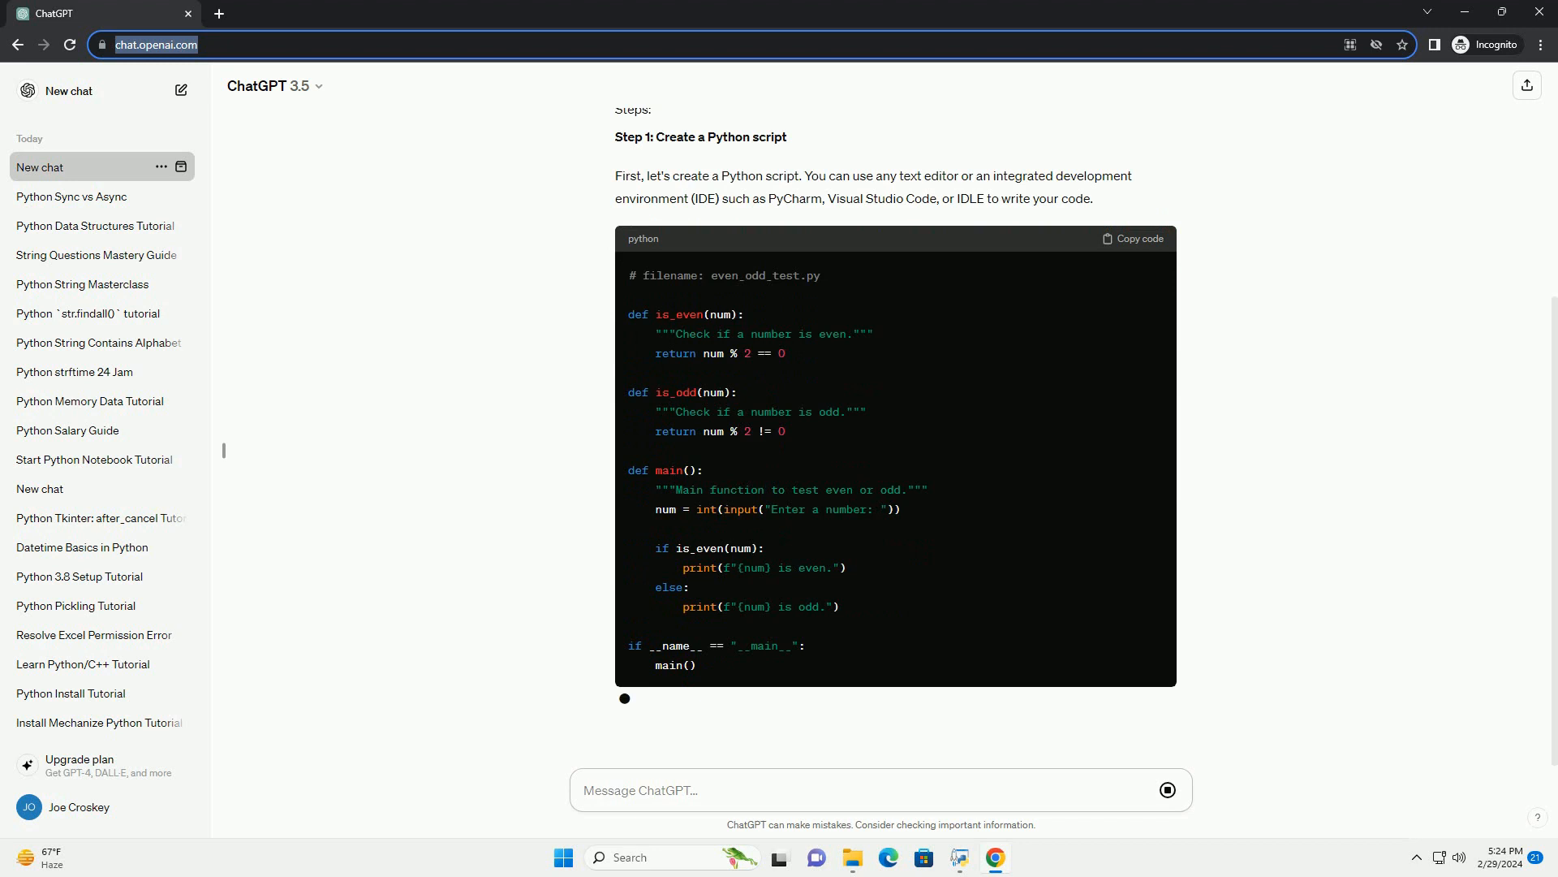
pyautogui.scroll(-3)
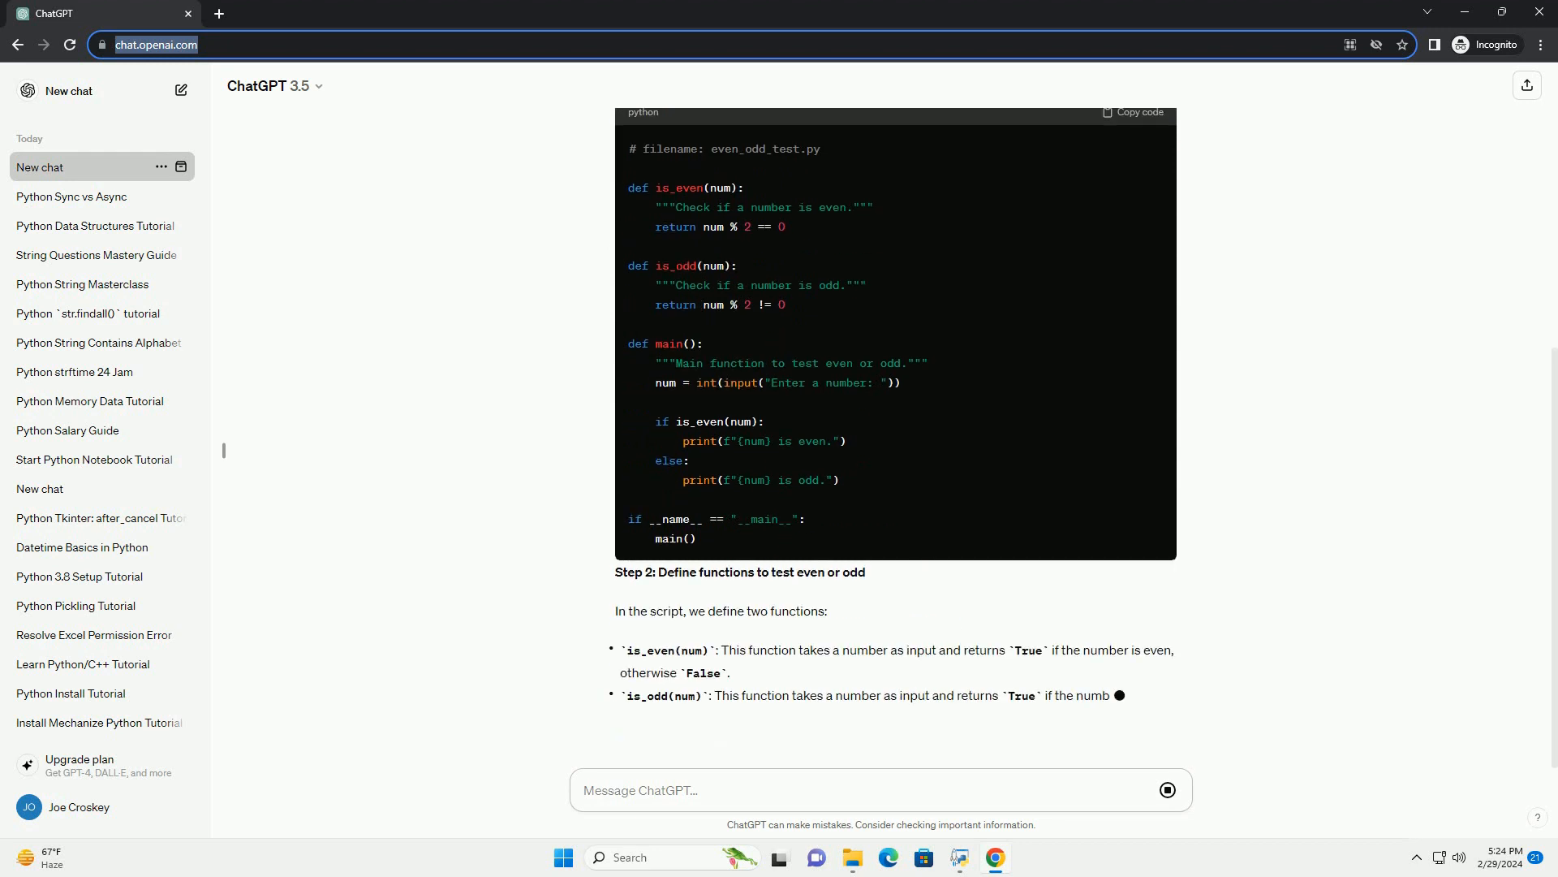
pyautogui.scroll(-3)
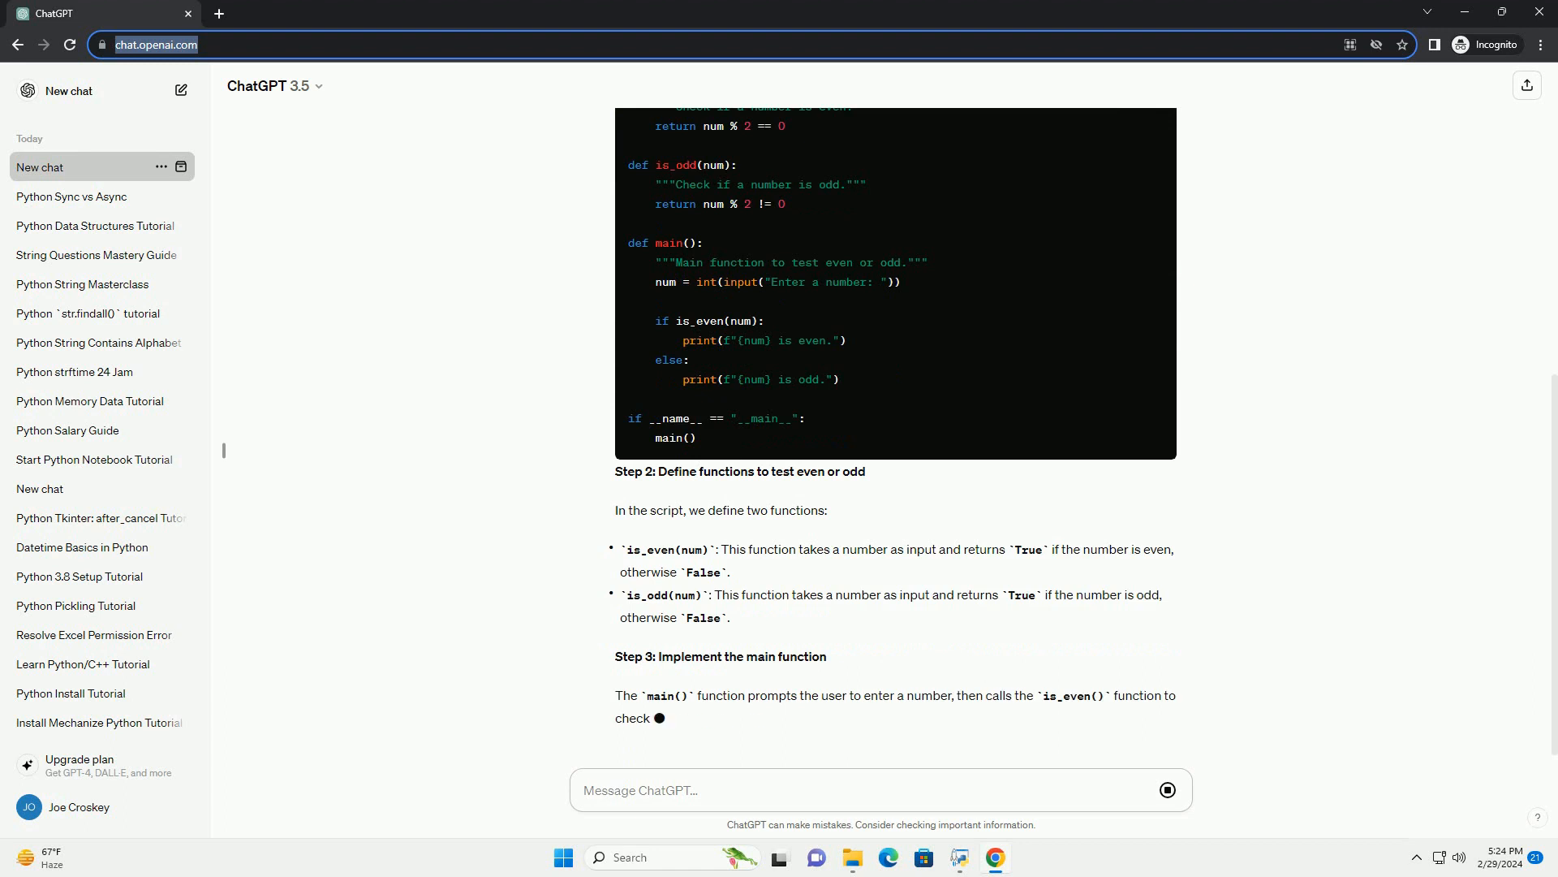